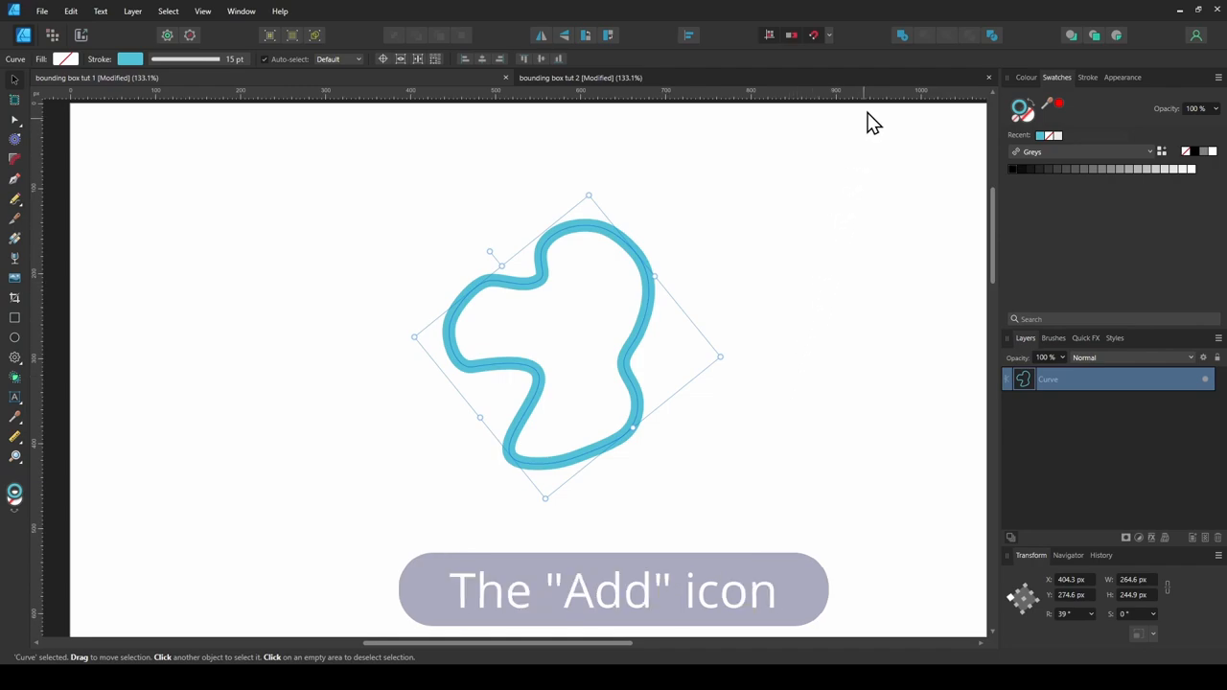
Select the finished teardrop with the Move Tool to show its 45-degree tilted bounds
left_click(901, 35)
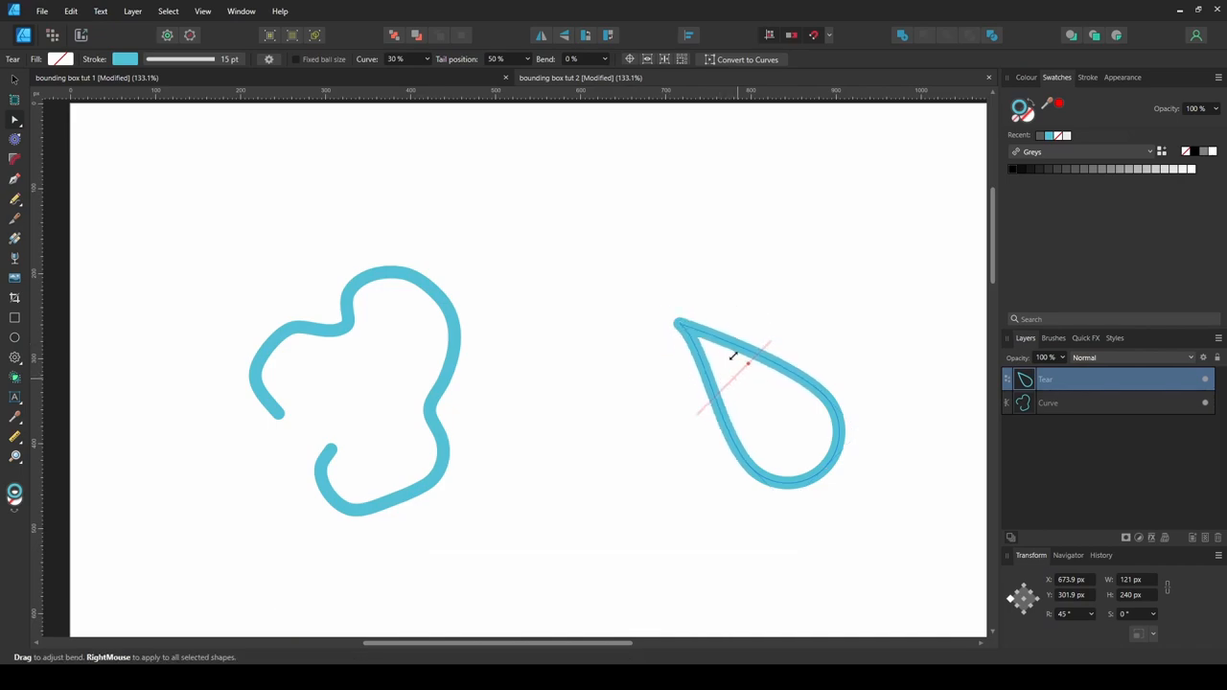
left_click(733, 378)
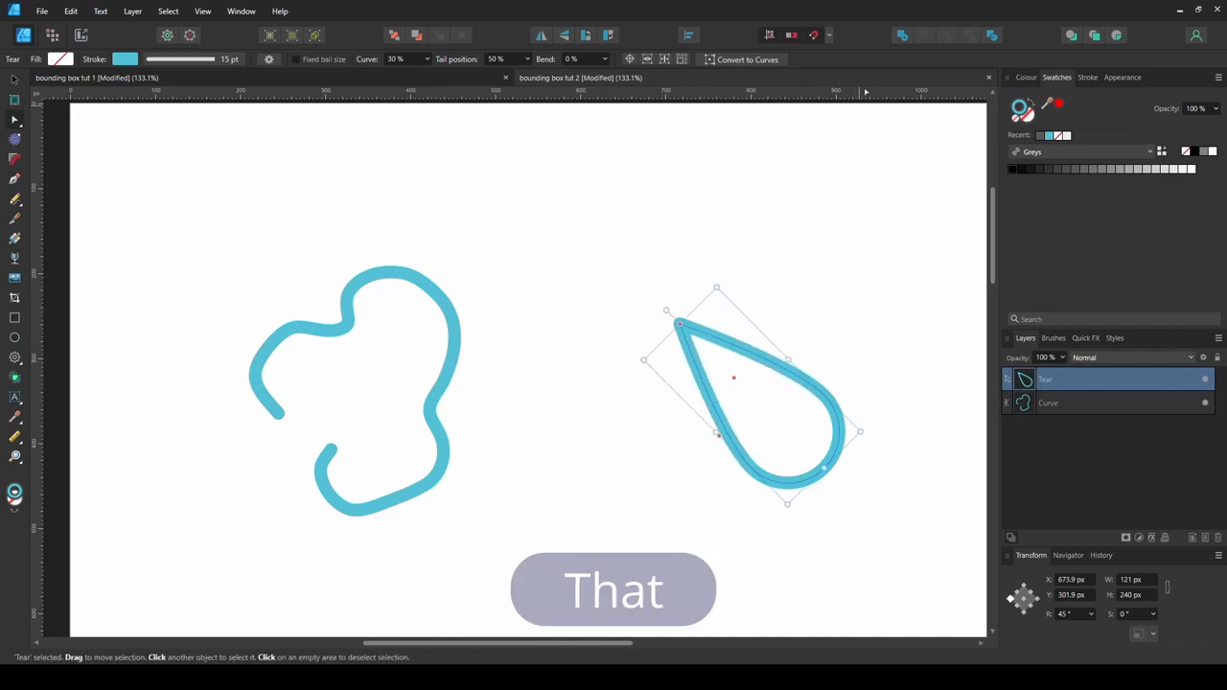
left_click(747, 59)
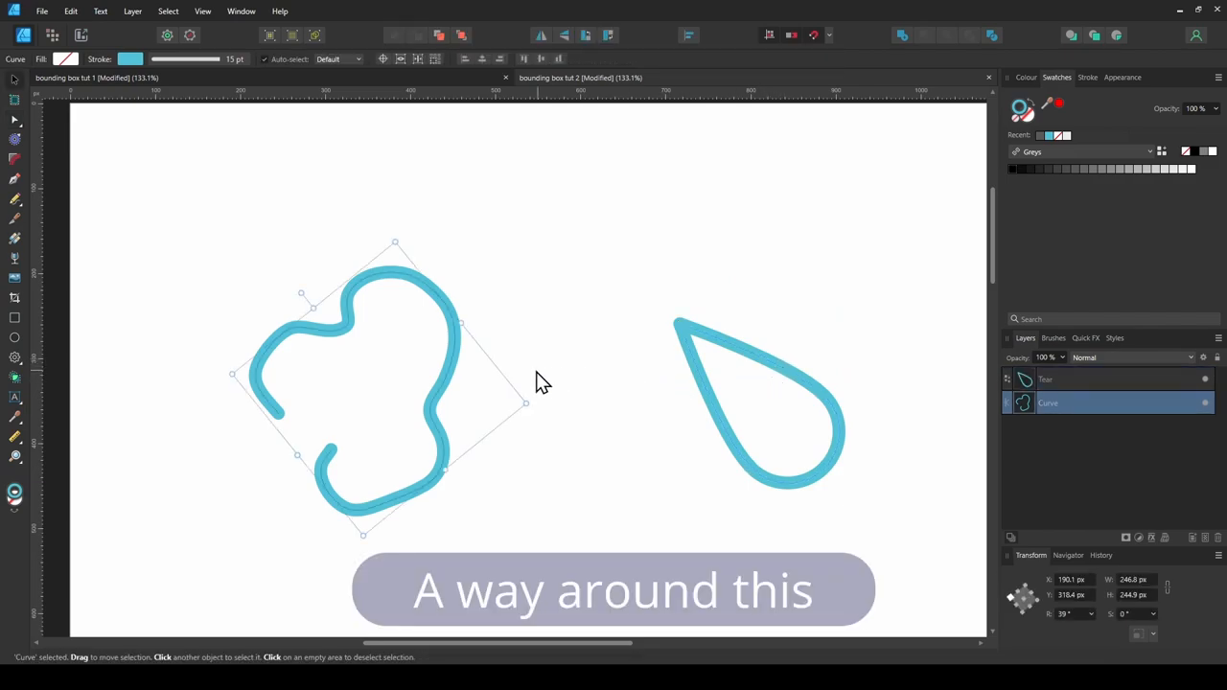
mouse_move(499, 383)
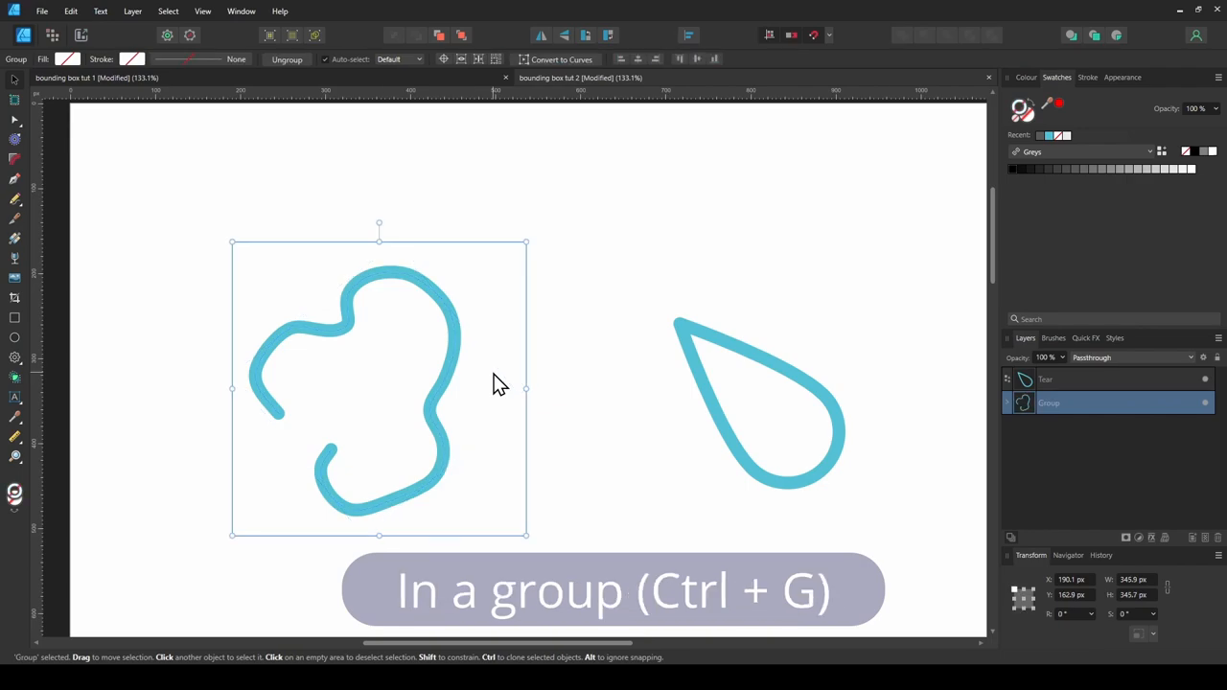
mouse_move(527, 537)
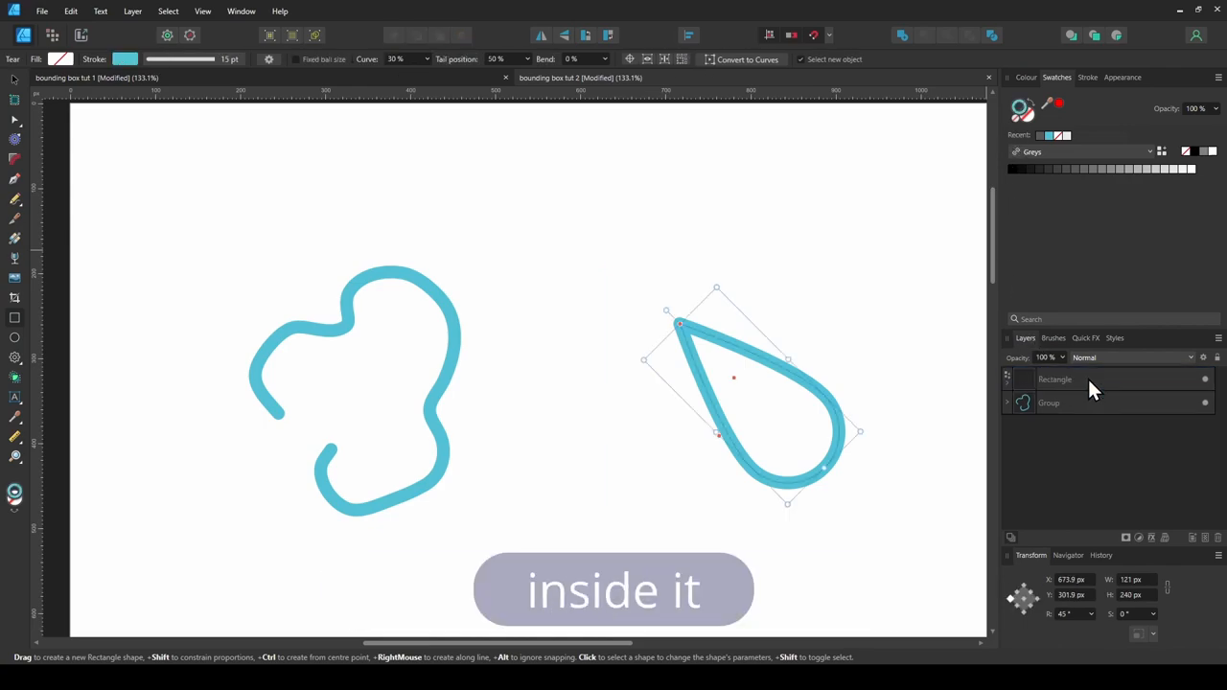
Select the transparent rectangle layer that now contains the teardrop
left_click(1083, 379)
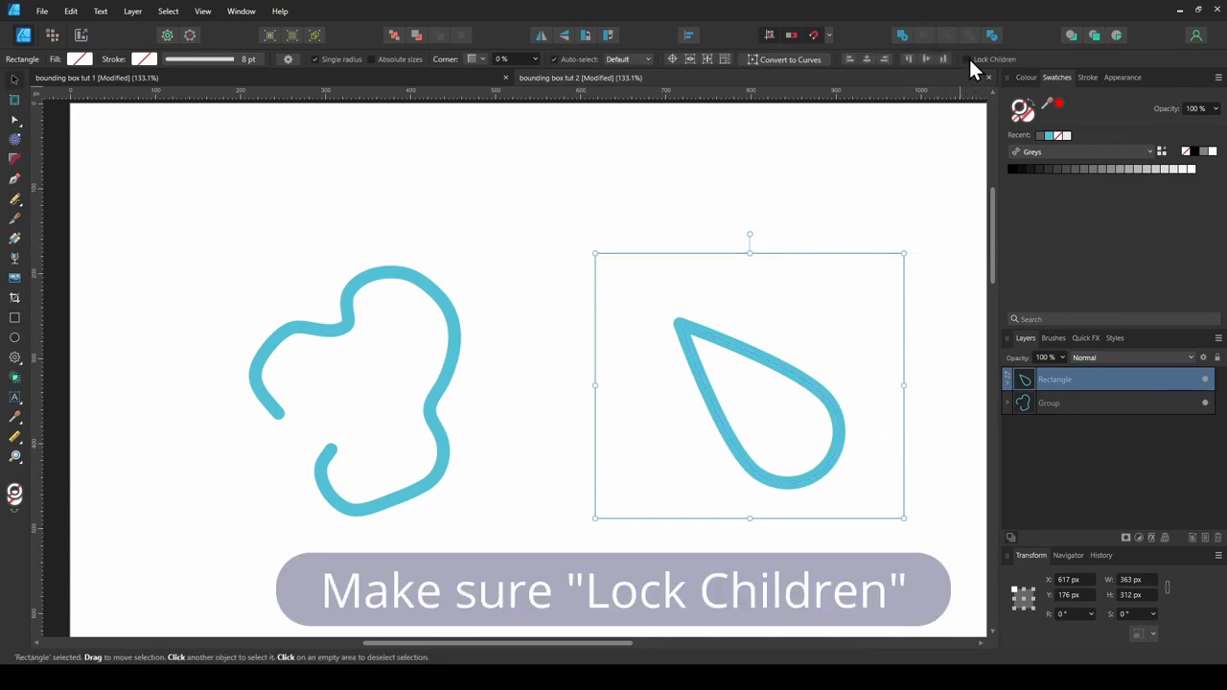
Enable Lock Children, then drag the rectangle's right and left edges inward around the teardrop
left_click(967, 59)
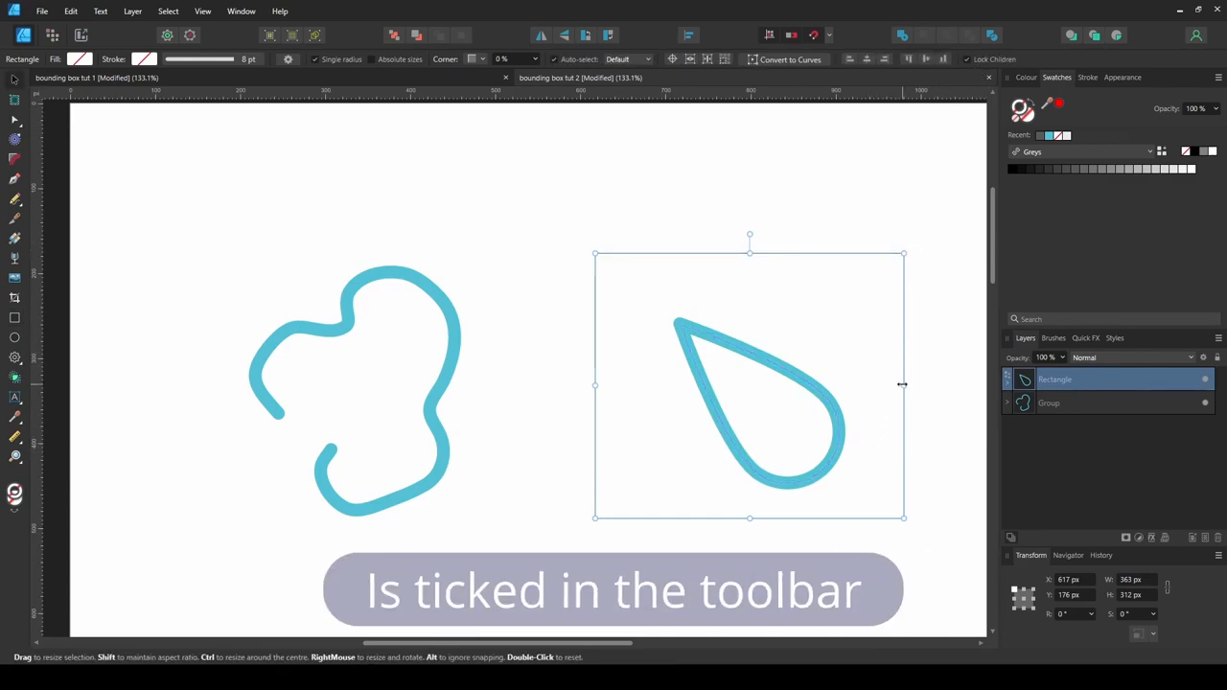
left_click_drag(902, 385, 854, 384)
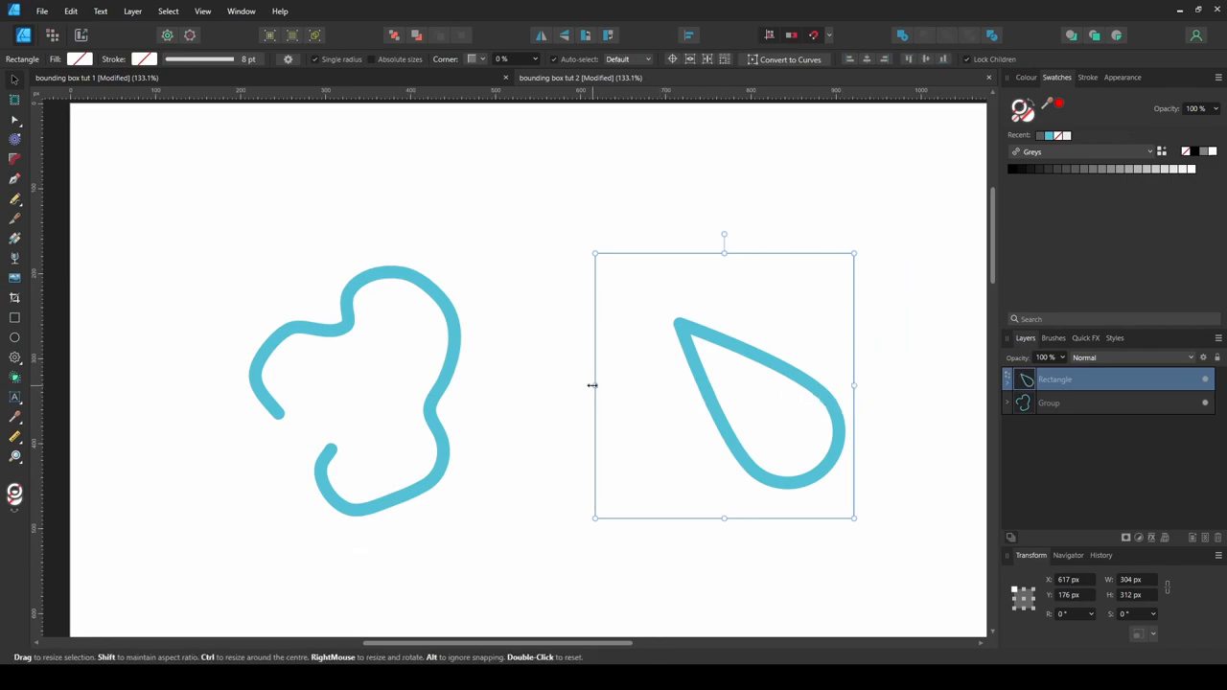
left_click_drag(592, 384, 664, 385)
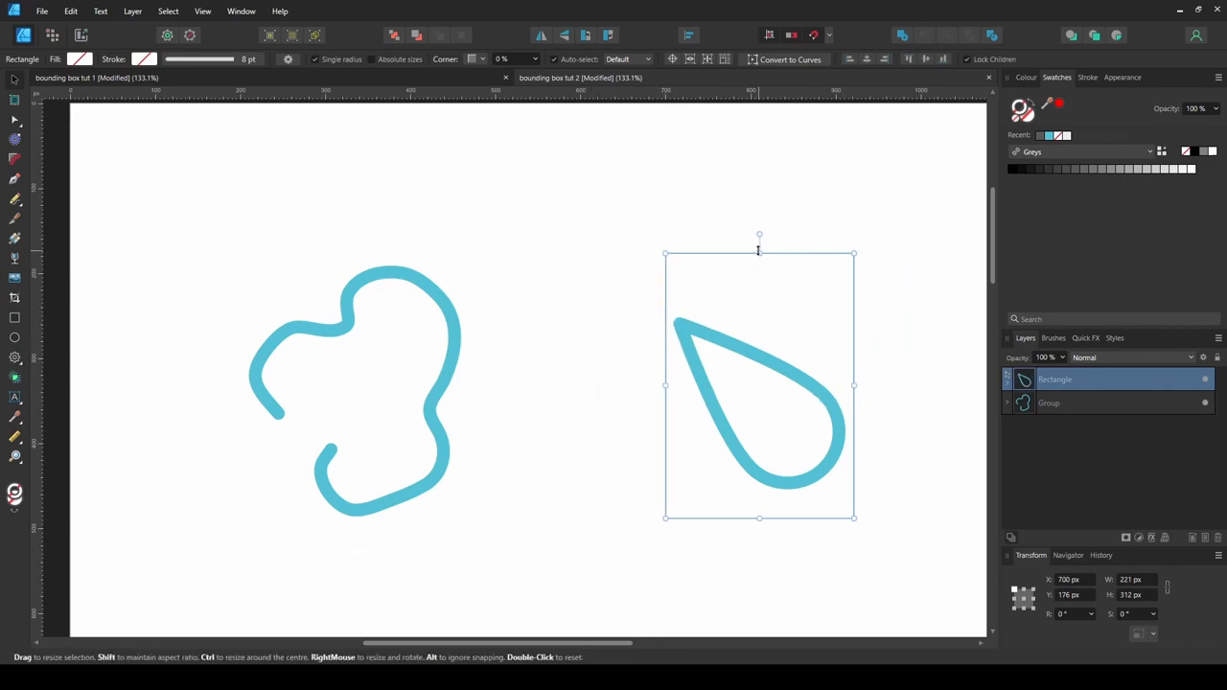